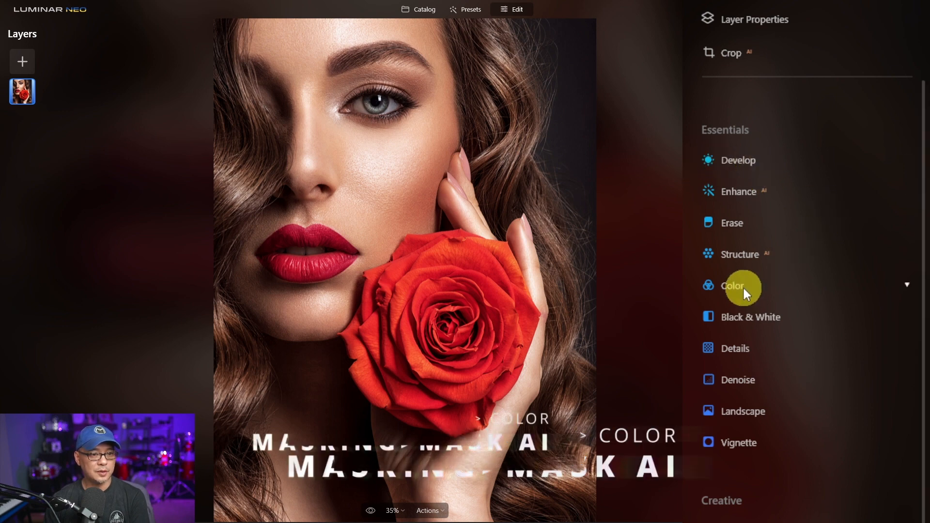
Add an AI Human mask to the Color adjustment, covering the woman in the portrait.
click(732, 285)
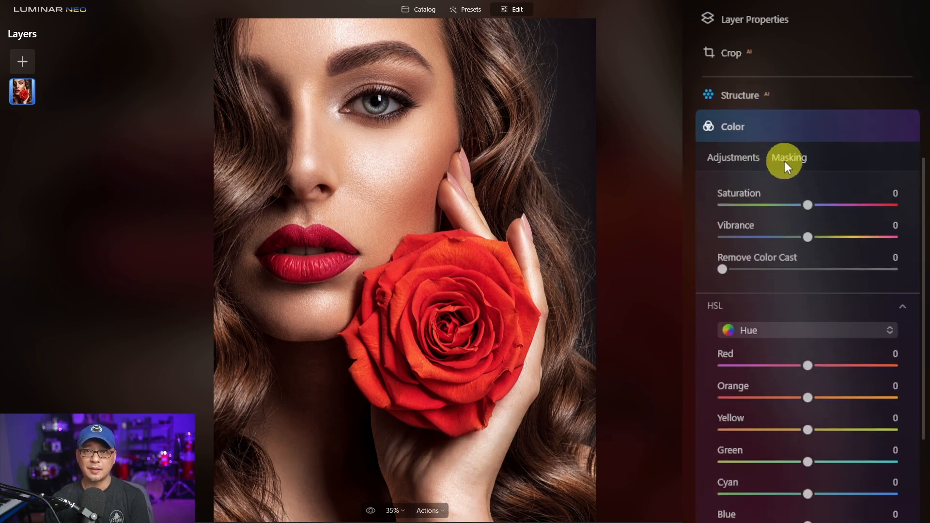
click(788, 157)
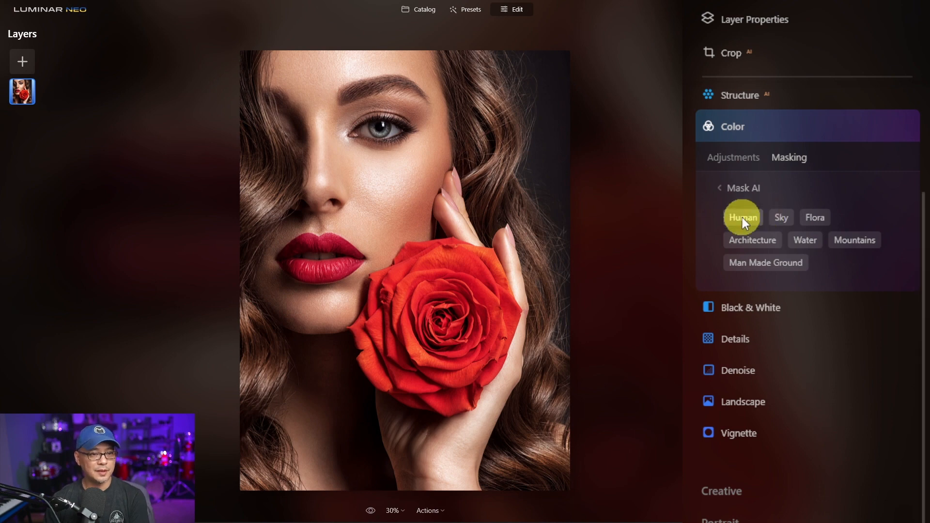
click(742, 217)
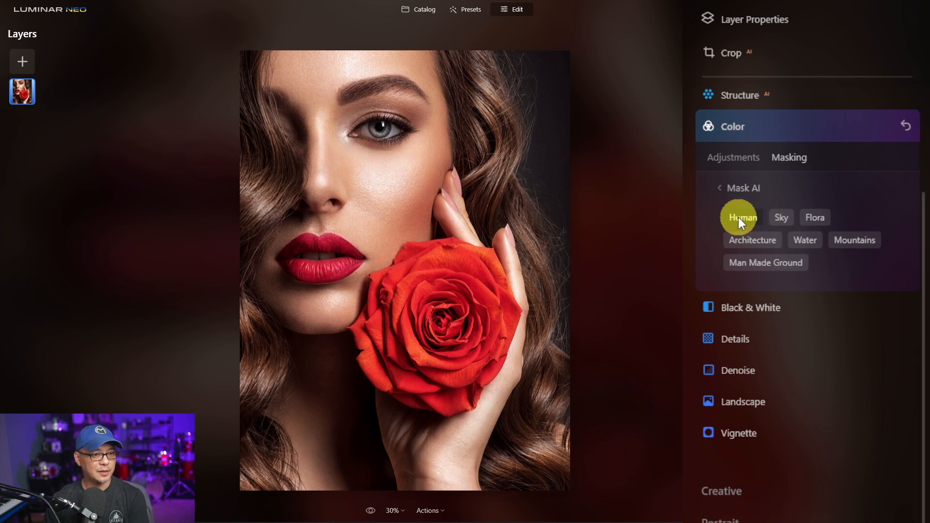
click(743, 217)
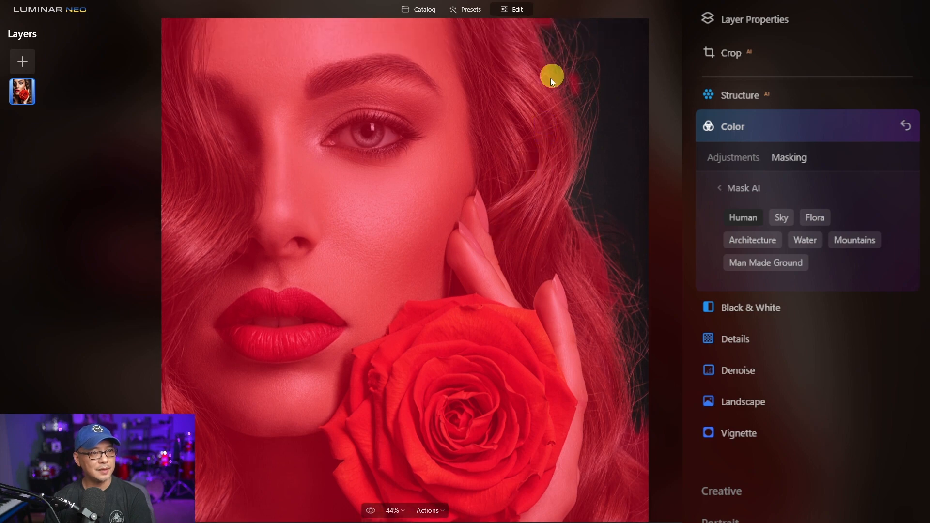
mouse_move(515, 210)
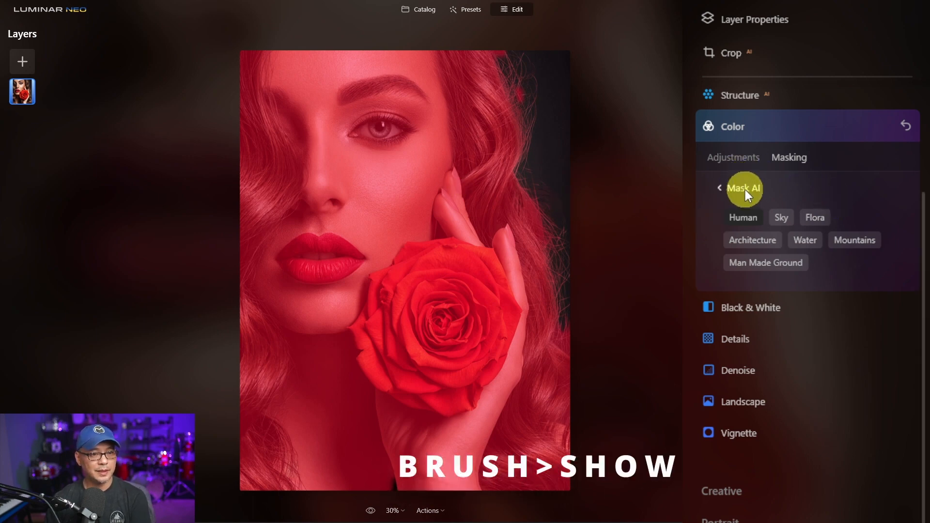
Erase the eyes, forehead, face, lips, chin and neck from the mask with a size-112 Erase brush.
click(721, 188)
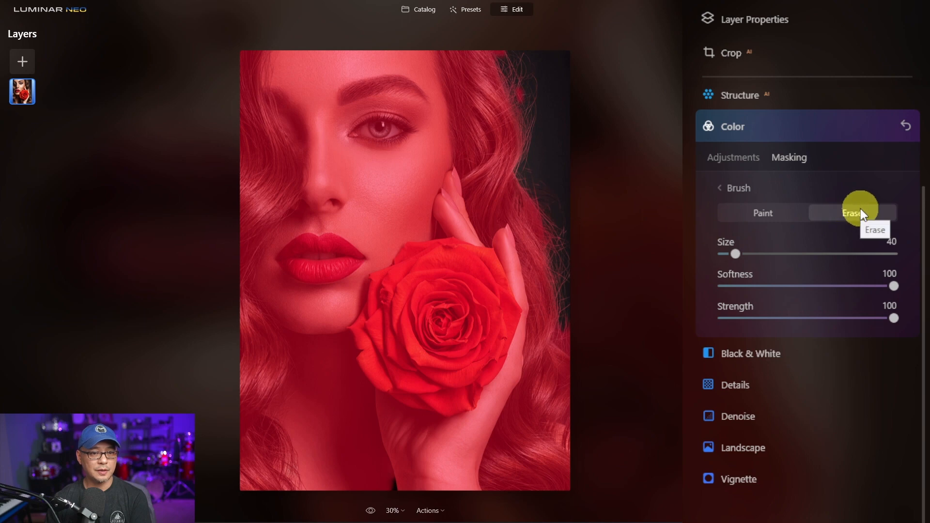
click(852, 212)
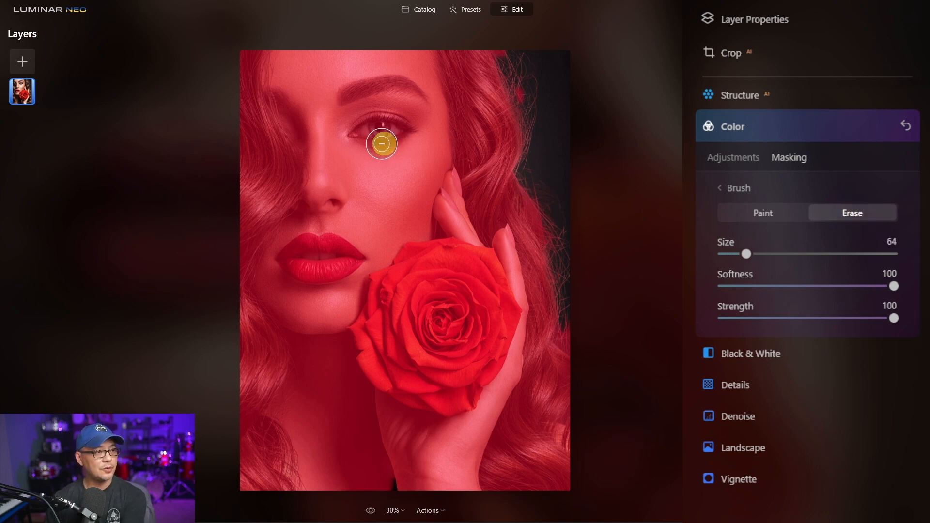
drag(746, 254, 769, 254)
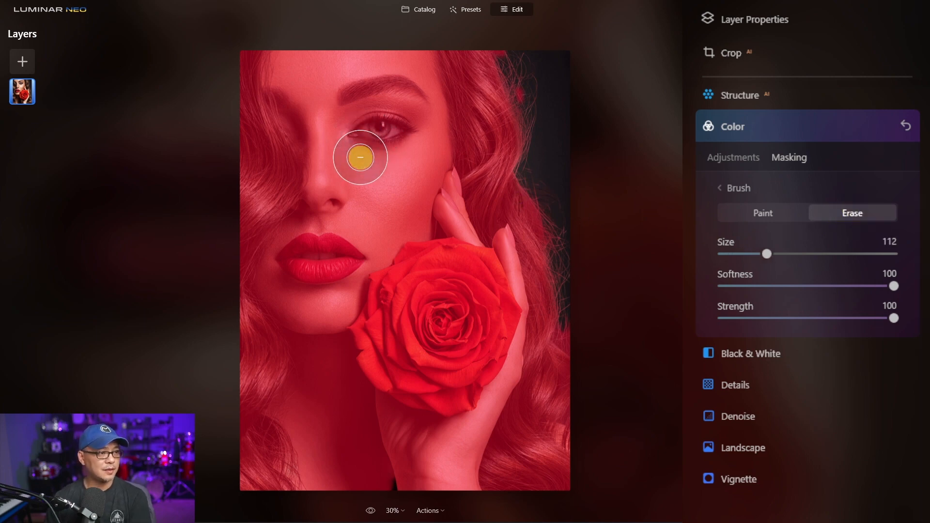
drag(360, 158, 378, 219)
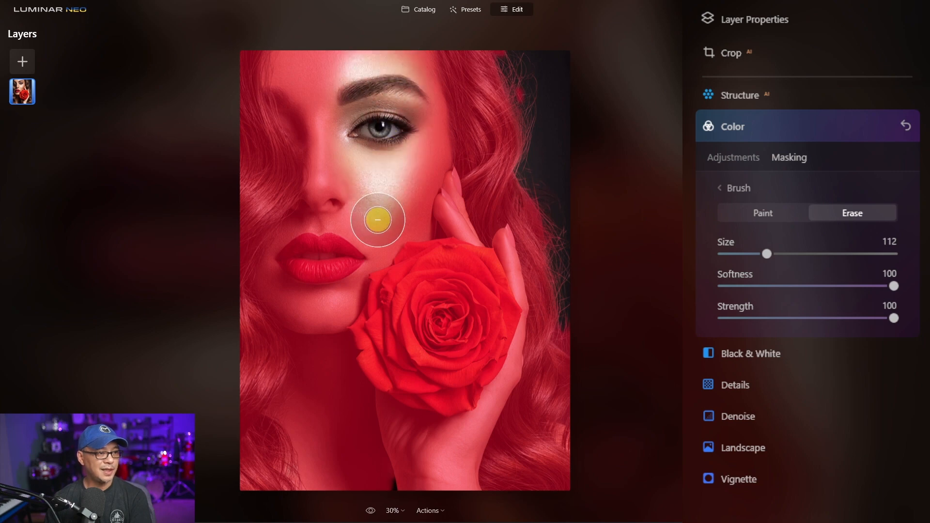
drag(377, 221, 319, 90)
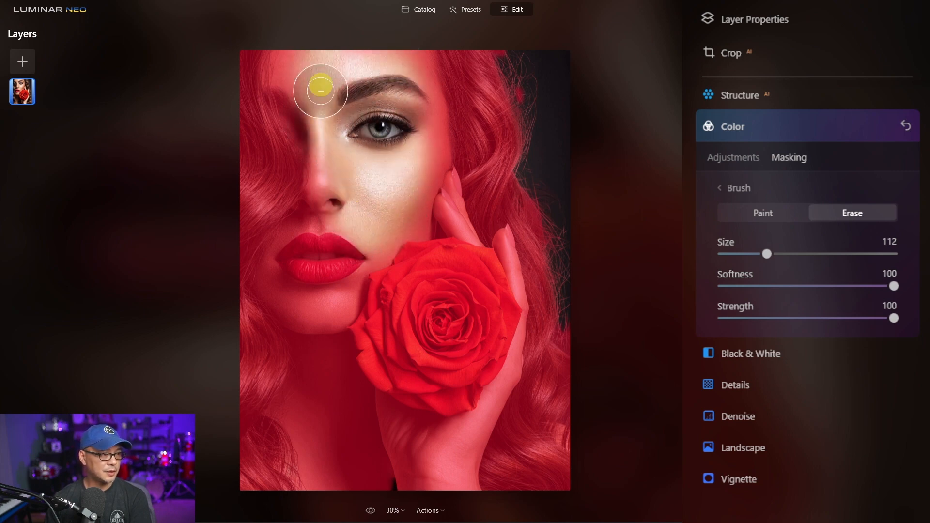
drag(320, 92, 299, 55)
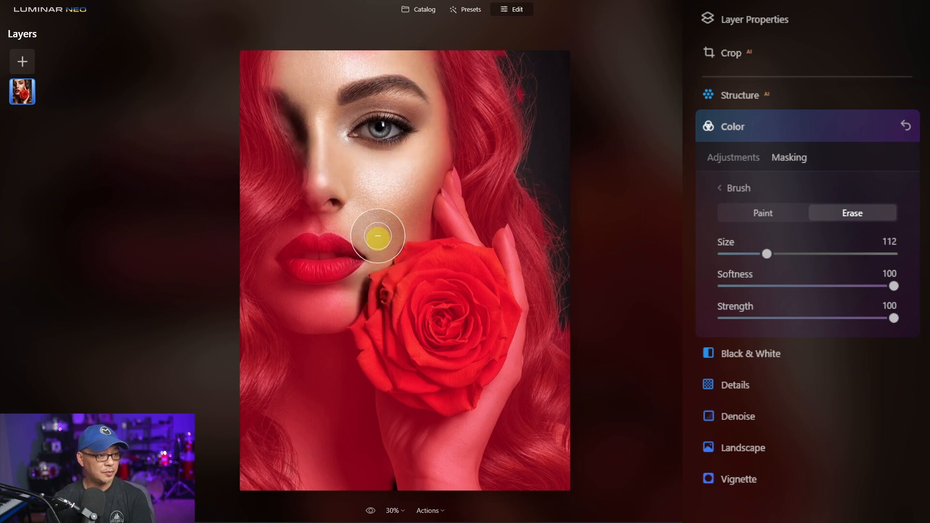
drag(377, 237, 352, 342)
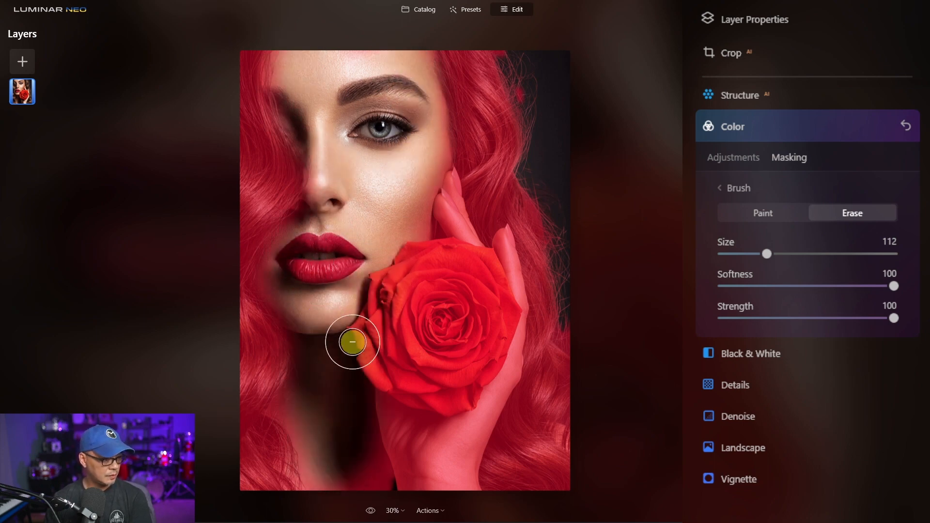
drag(352, 342, 453, 253)
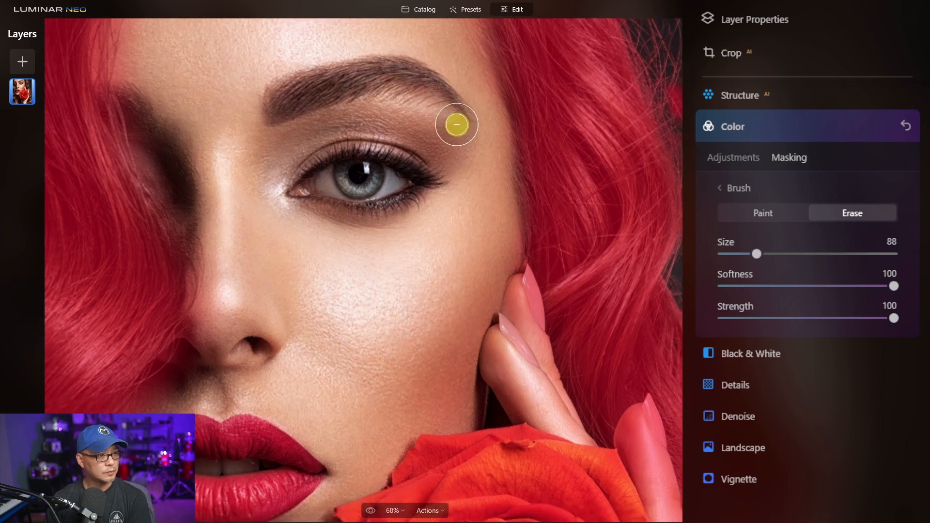
Erase leftover mask along the face edge, hand, fingers and fingertip near the rose.
drag(455, 124, 206, 274)
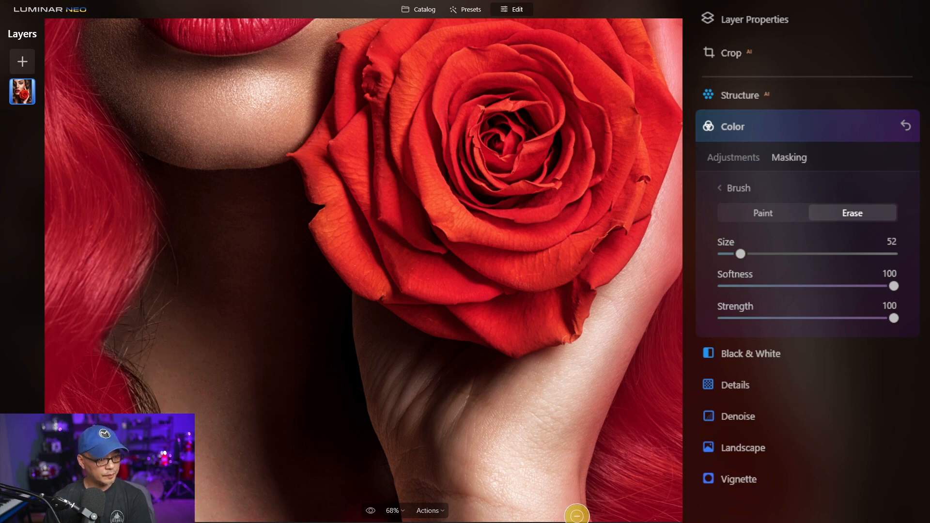
drag(576, 515, 565, 369)
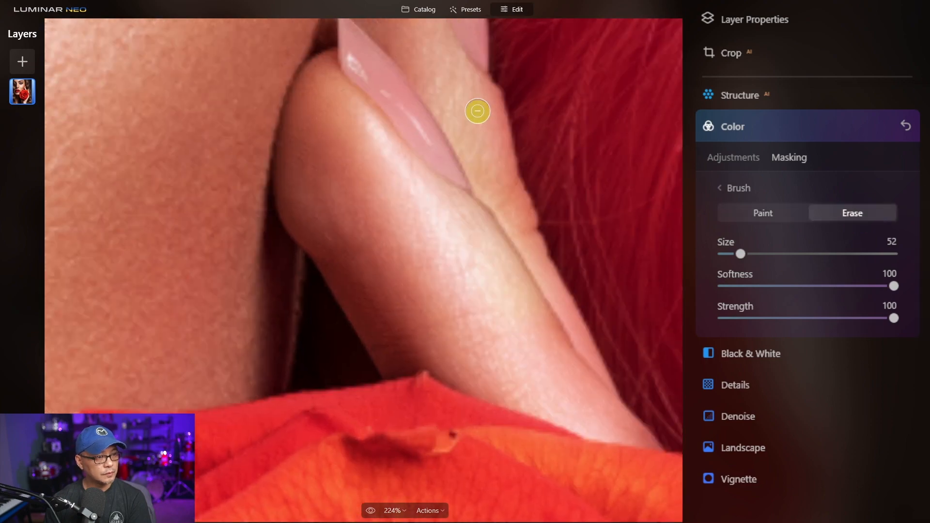
drag(477, 111, 626, 442)
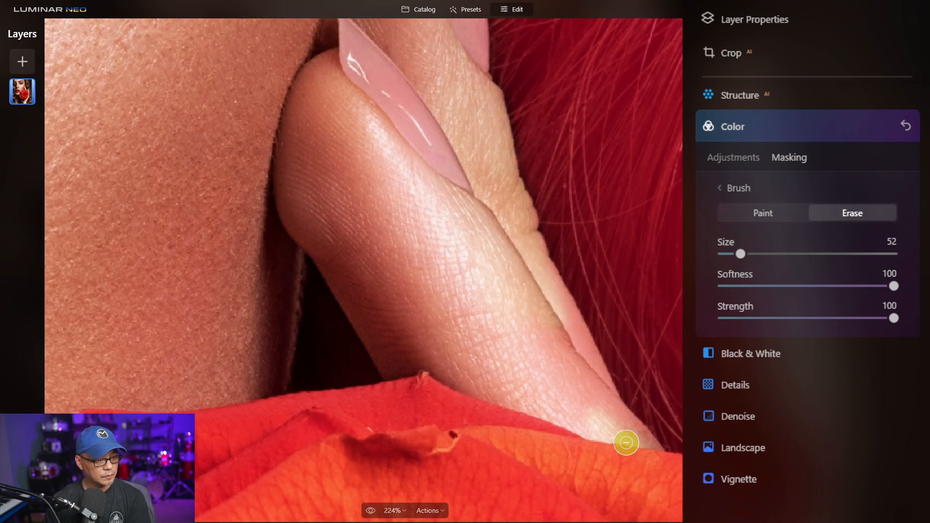
drag(626, 442, 565, 382)
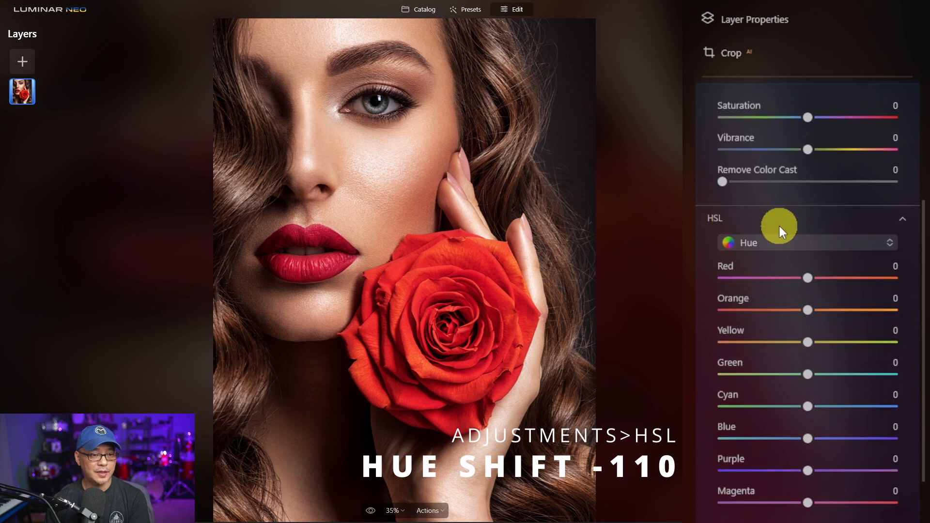
Preview magenta, blue, olive, green and teal hair hues, settling Hue Shift at -110 for purple.
click(900, 218)
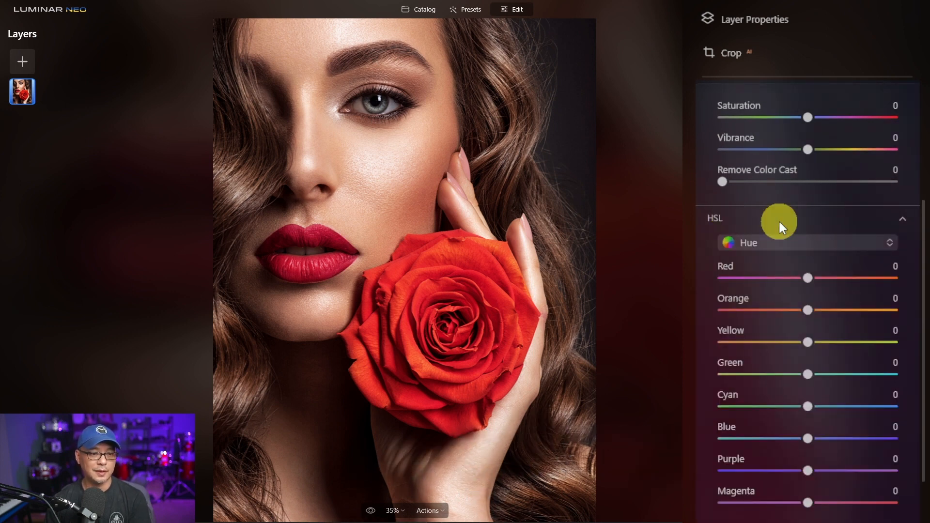
scroll(down, 3)
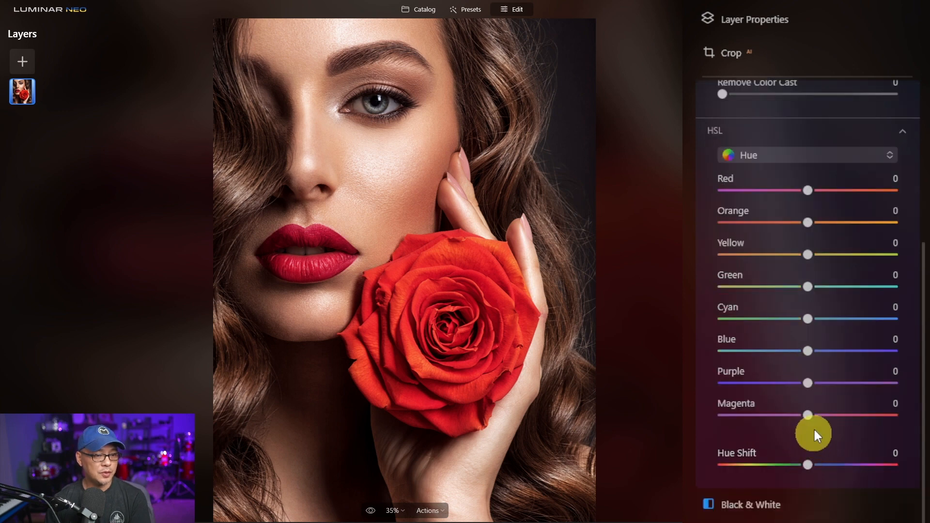
drag(806, 465, 790, 378)
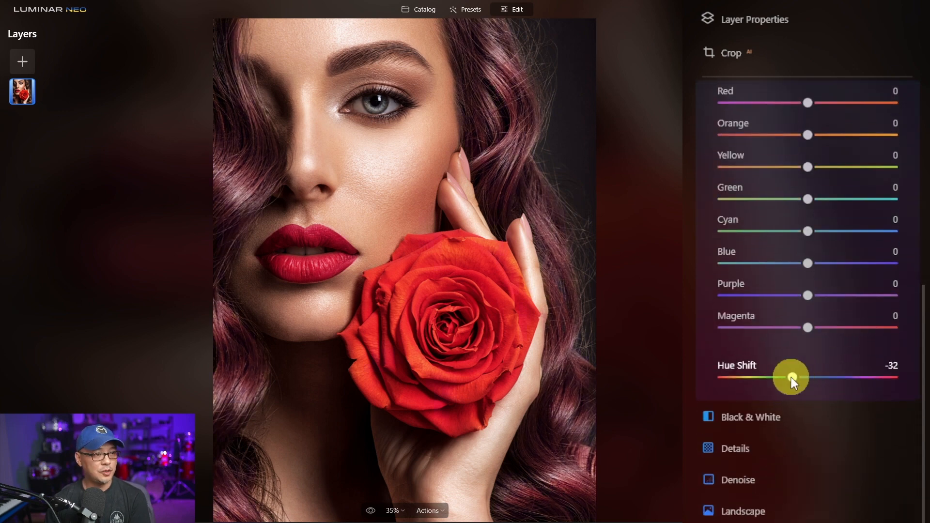
drag(792, 378, 729, 377)
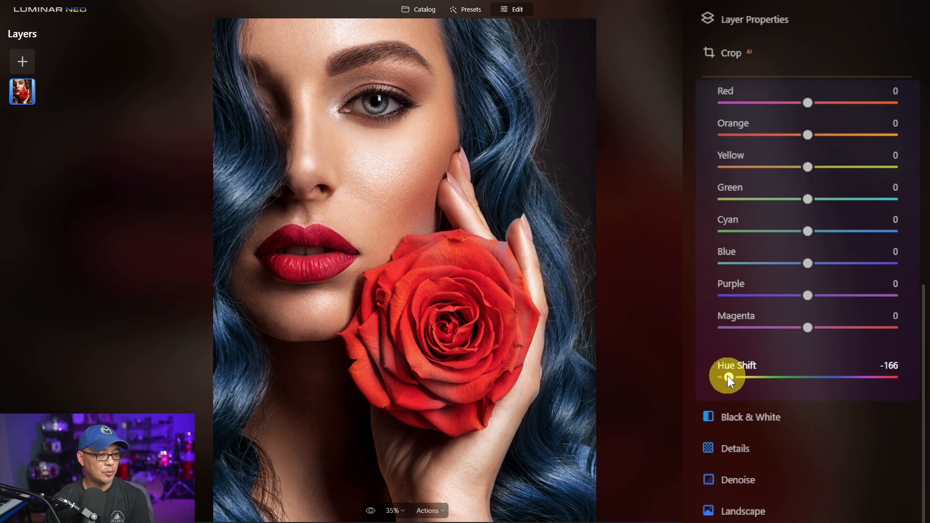
drag(728, 378, 750, 378)
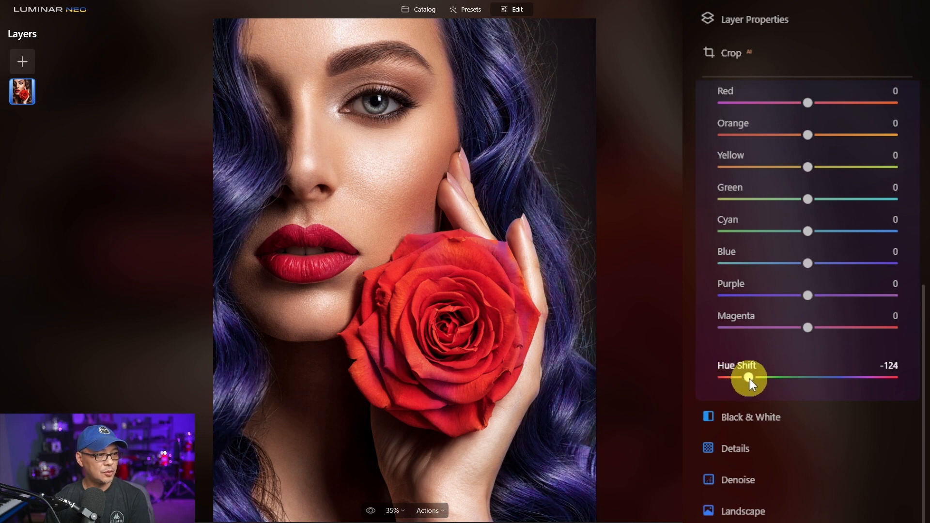
drag(749, 378, 773, 378)
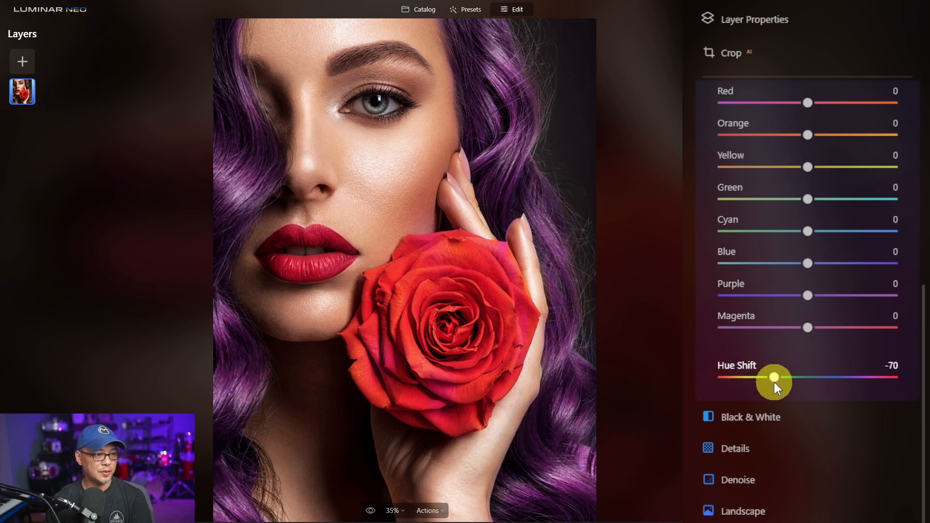
drag(774, 381, 824, 381)
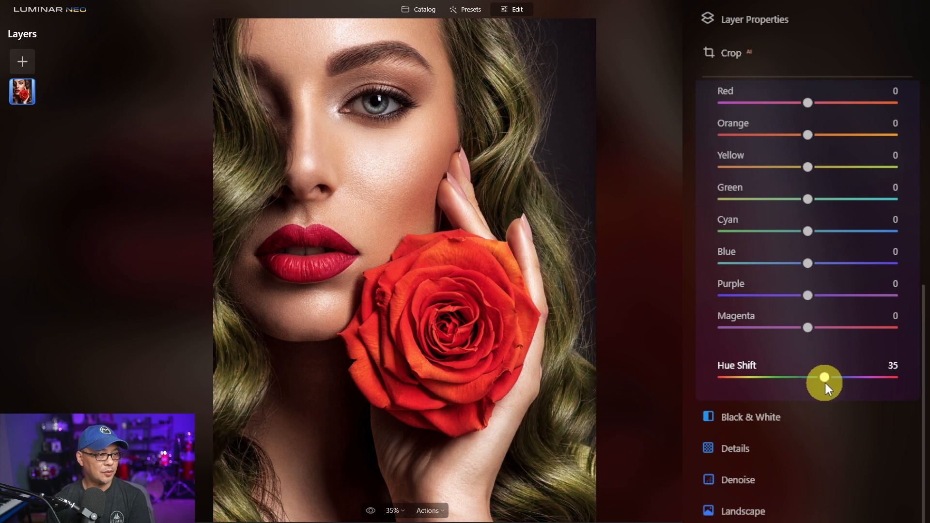
drag(824, 381, 847, 384)
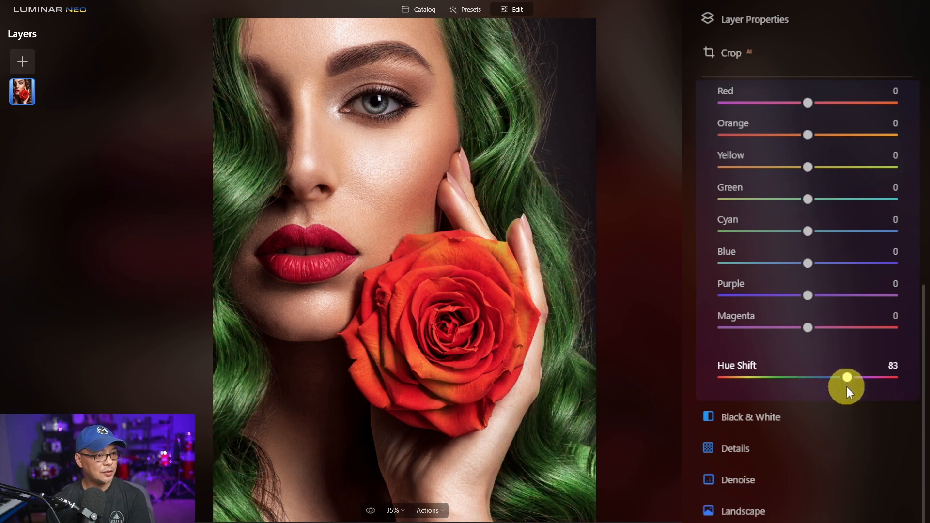
drag(846, 377, 889, 378)
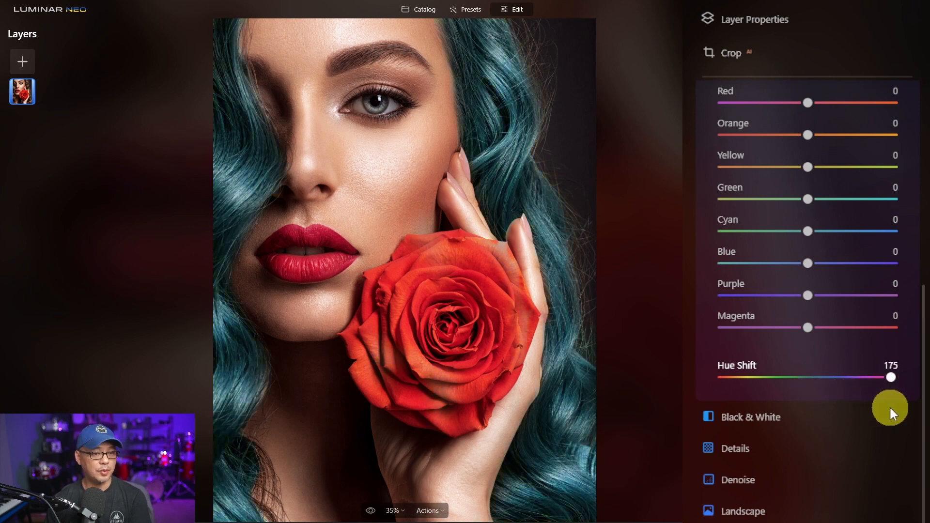
drag(890, 377, 722, 377)
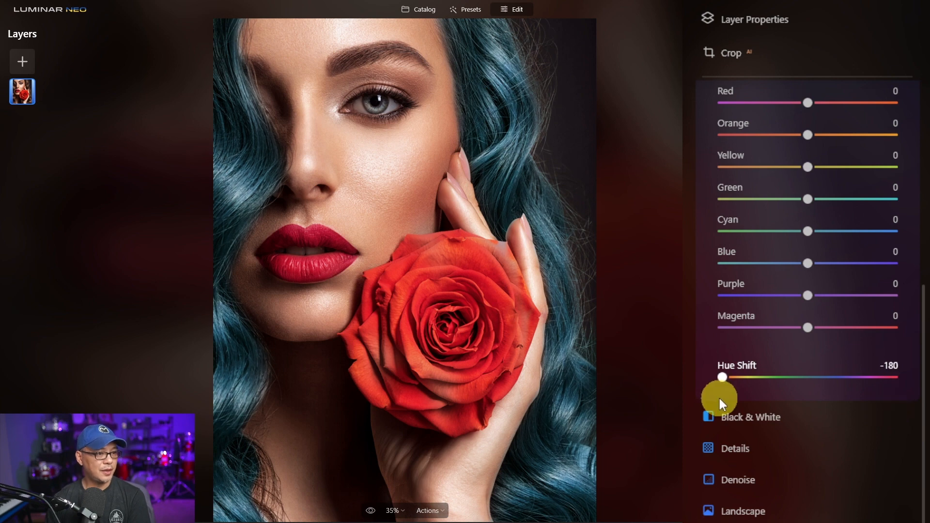
drag(722, 377, 756, 378)
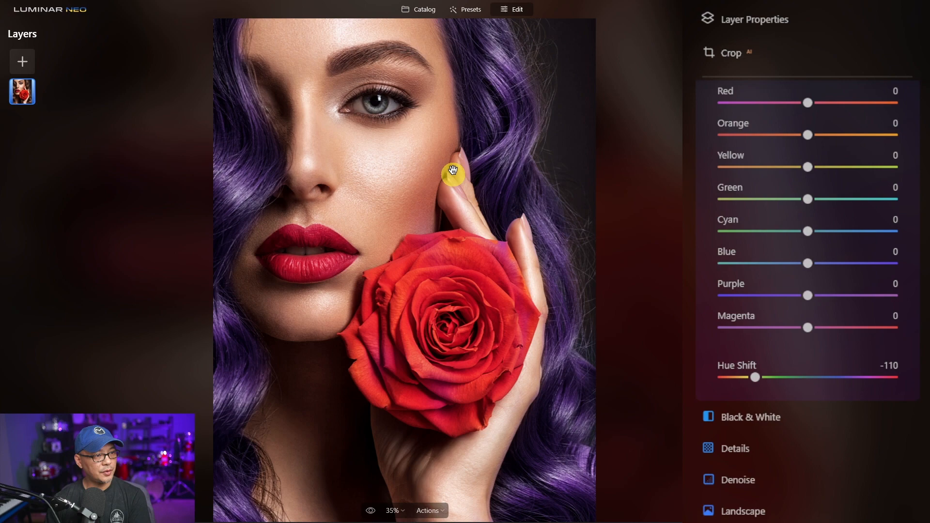
mouse_move(491, 261)
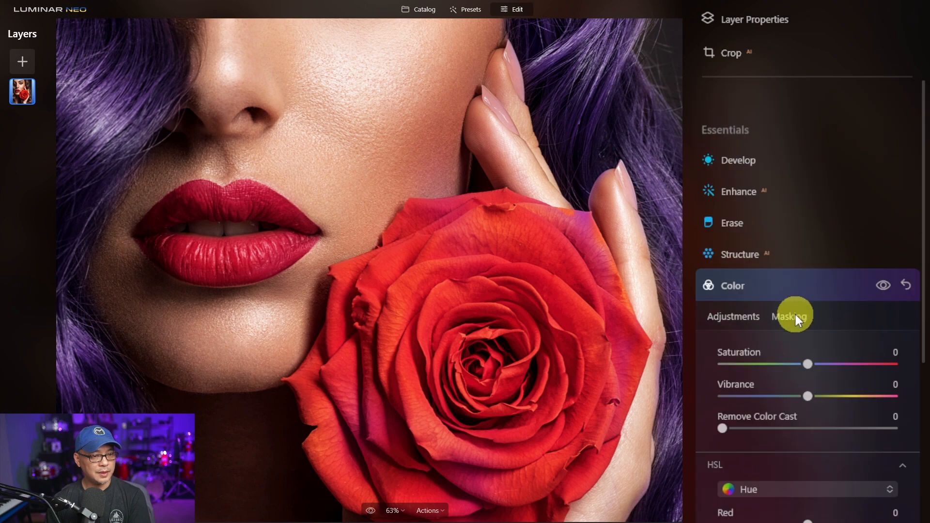
Try saturation up to 58, set vibrance 22, then settle saturation at -18.
click(789, 316)
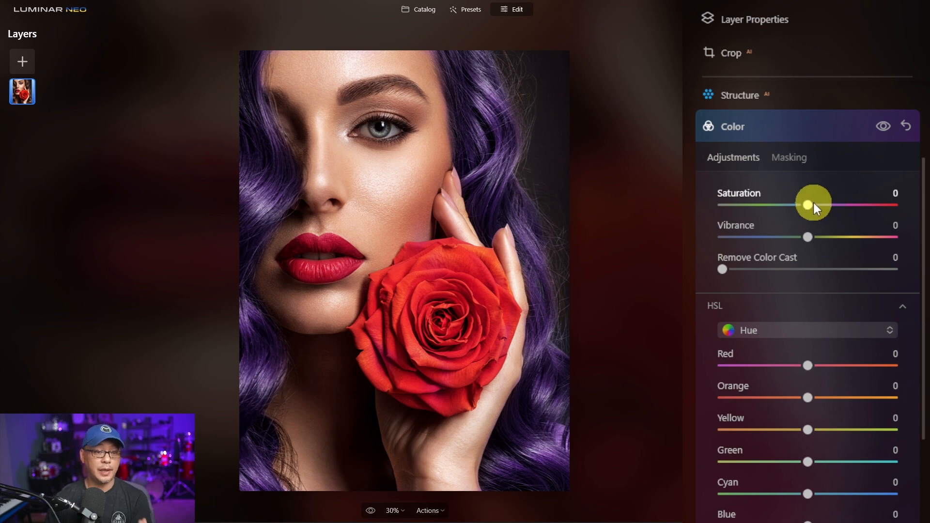
drag(809, 204, 826, 204)
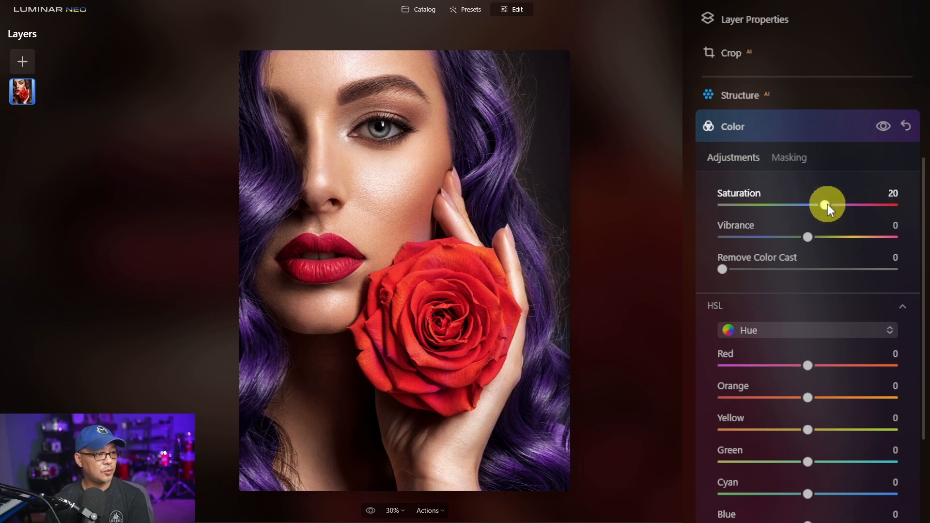
drag(826, 204, 831, 204)
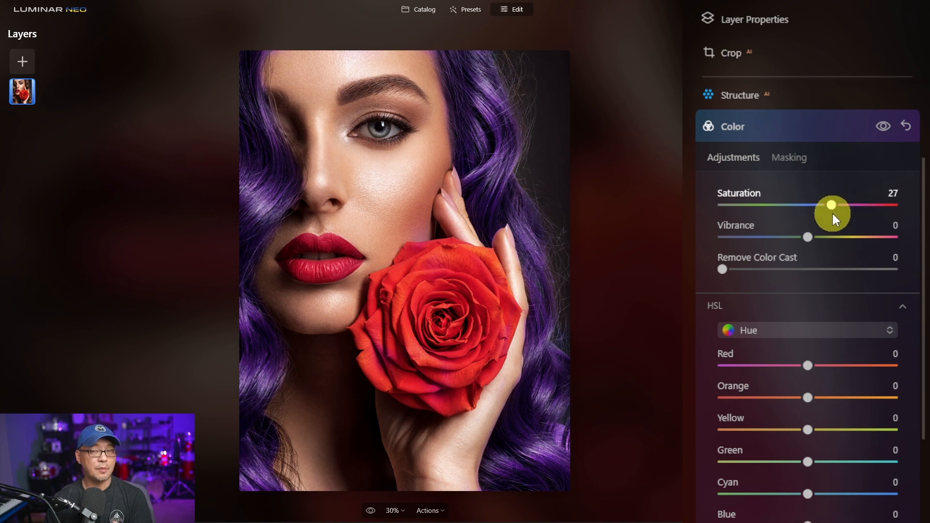
drag(832, 205, 858, 204)
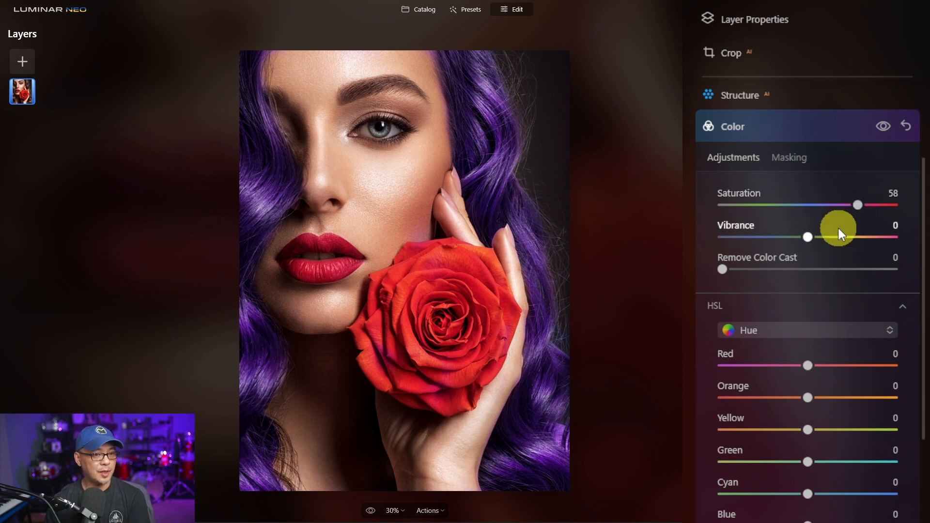
drag(808, 237, 831, 236)
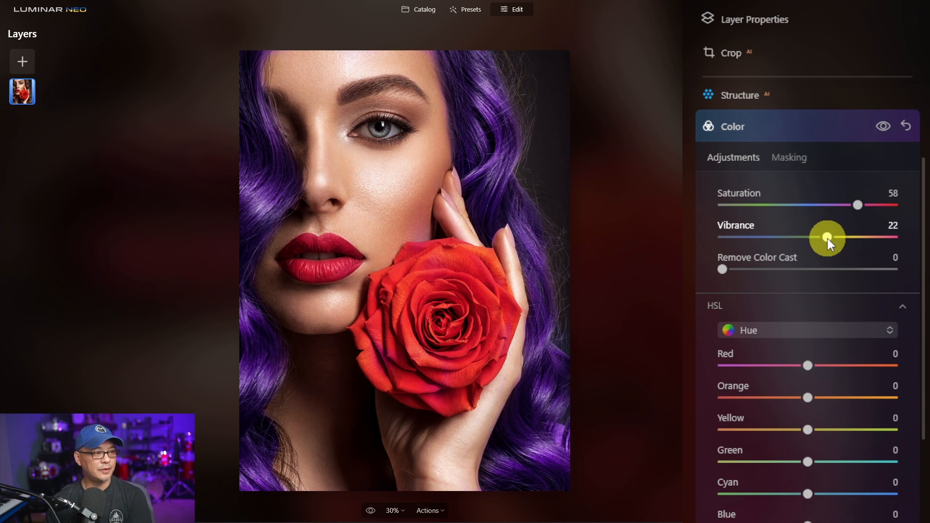
mouse_move(829, 213)
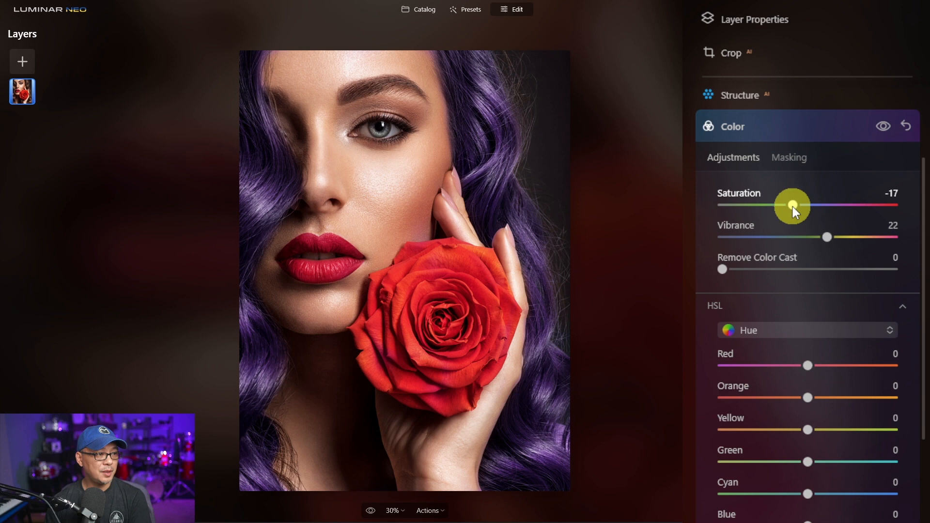
drag(793, 204, 773, 204)
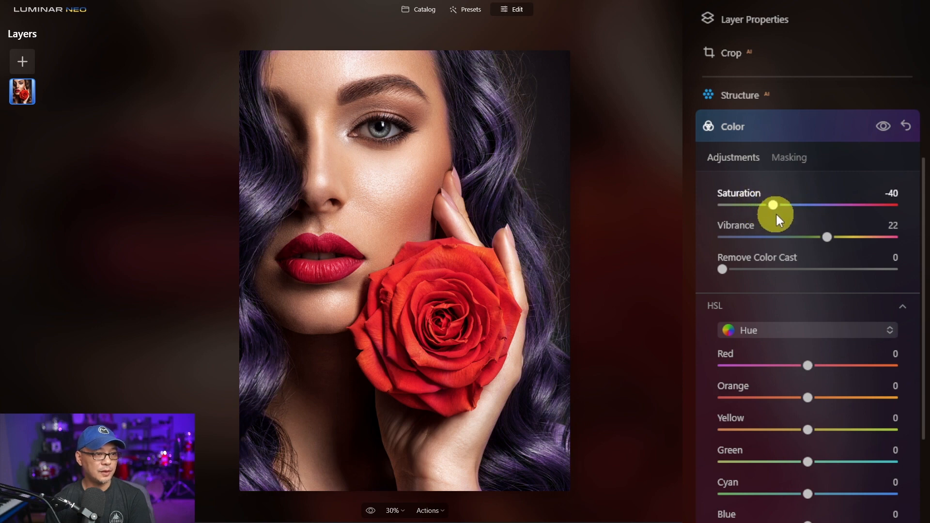
drag(773, 204, 792, 204)
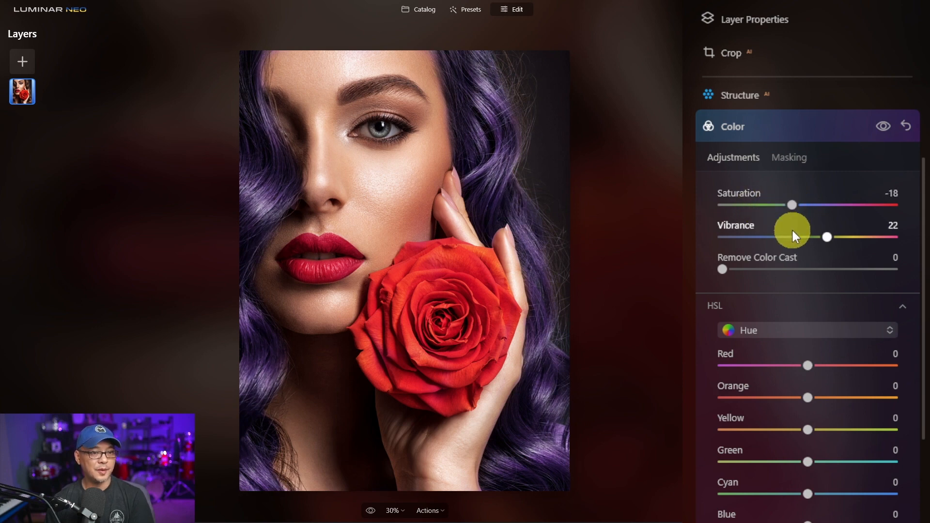
click(789, 157)
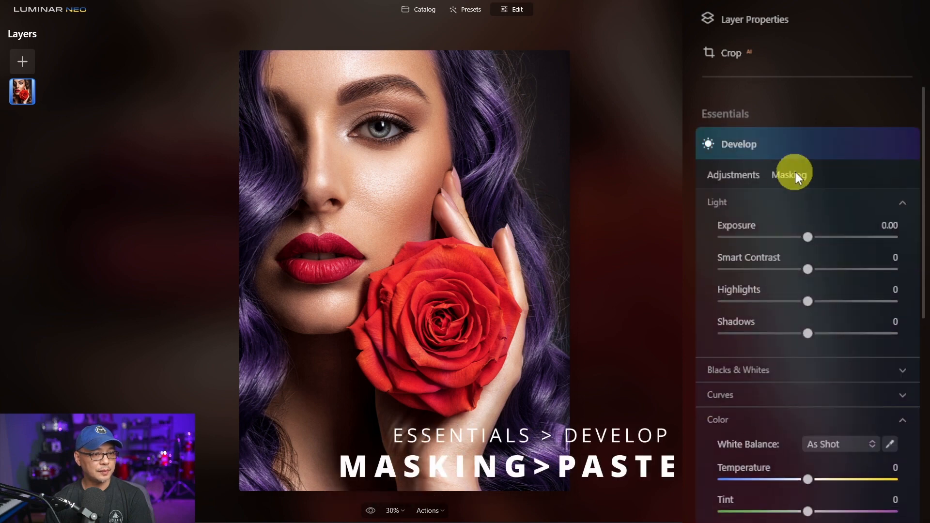
Paste the copied hair mask into the Develop tool's masking.
click(789, 174)
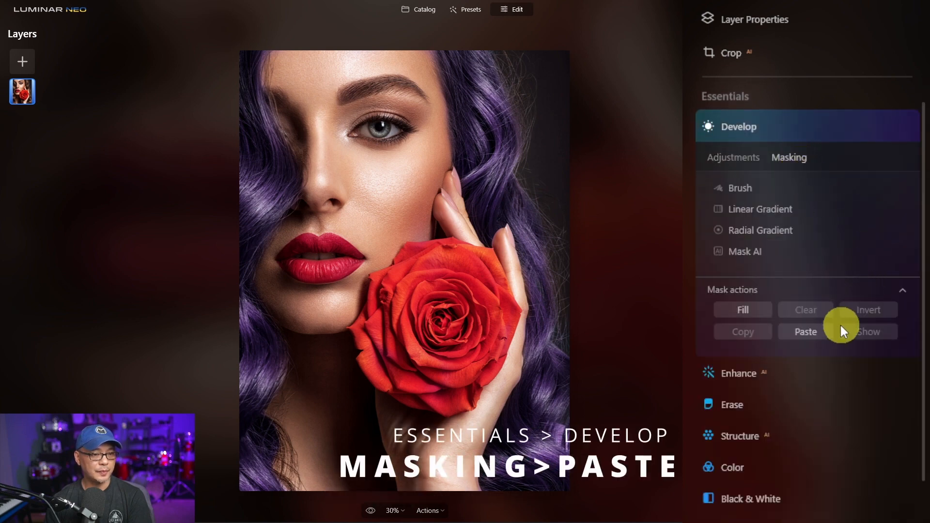
click(732, 157)
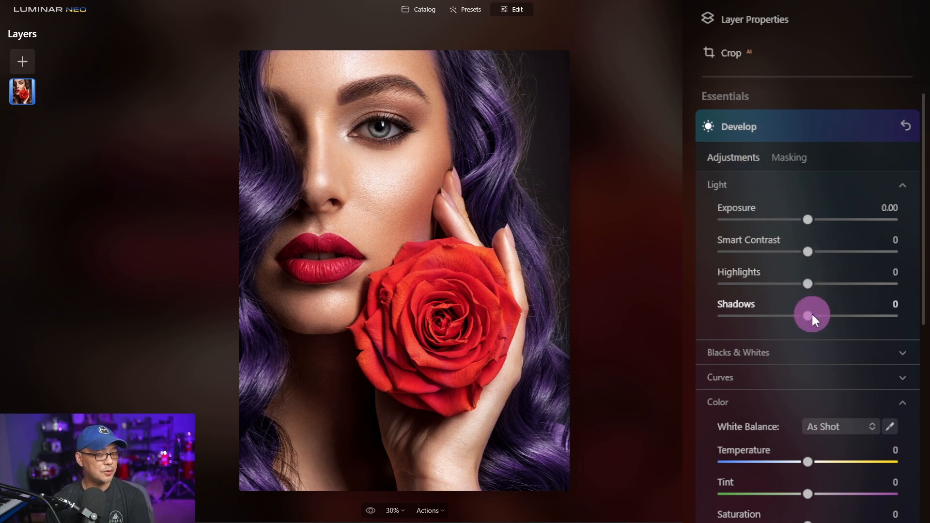
Brighten the masked hair with shadows 82, smart contrast 53 and exposure 1.20.
drag(806, 314, 839, 314)
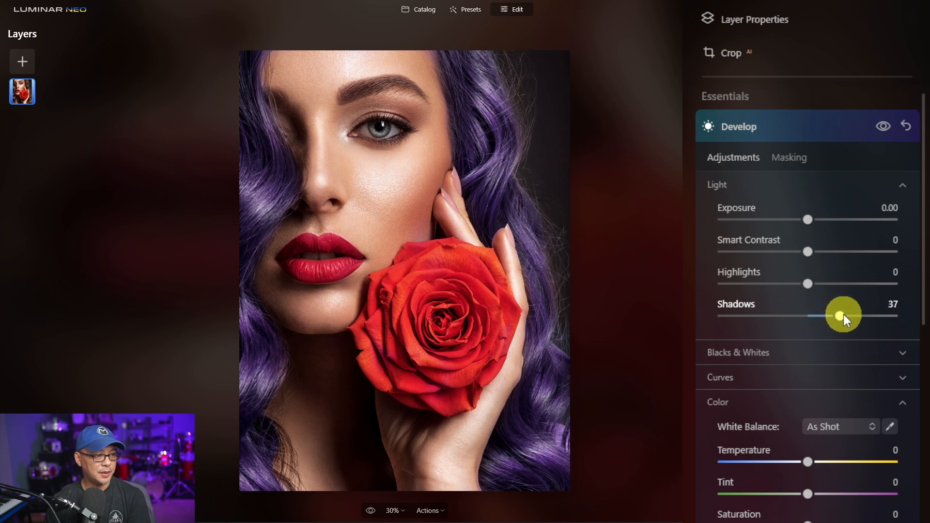
drag(843, 314, 890, 318)
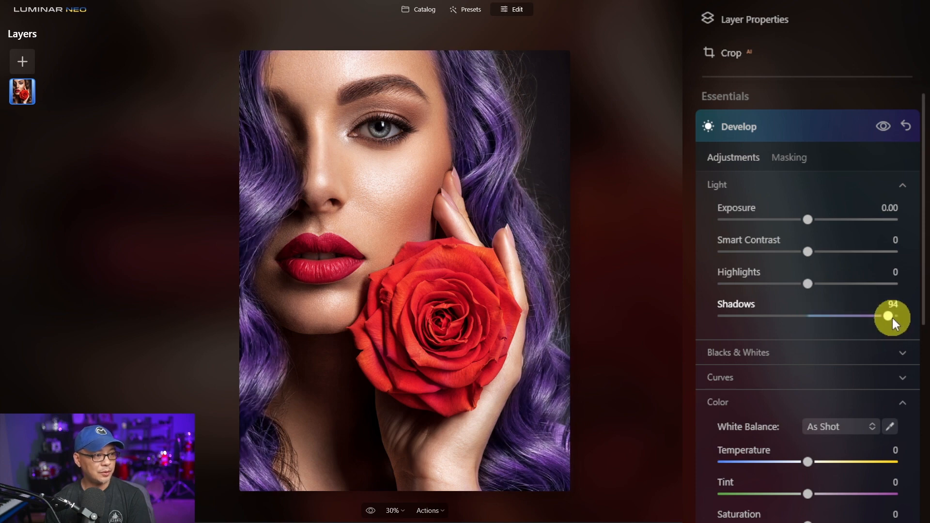
drag(890, 317, 884, 317)
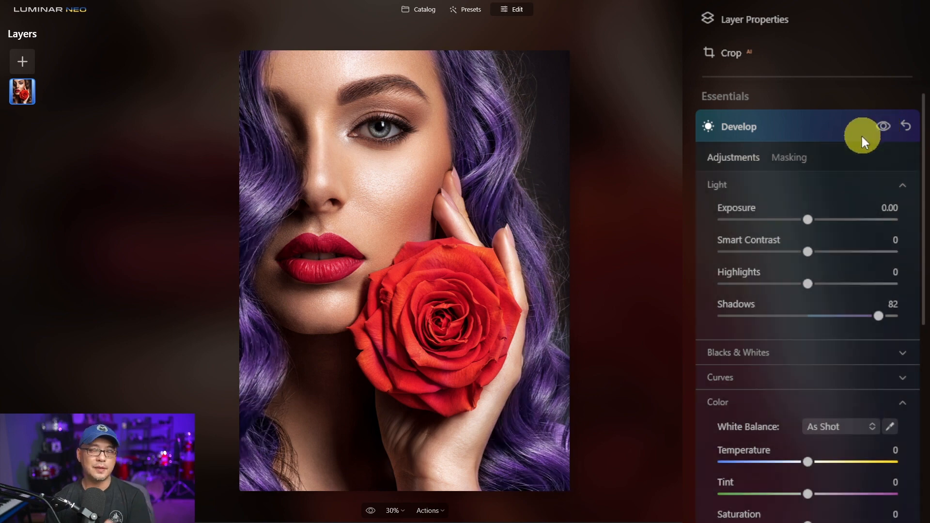
drag(807, 251, 853, 251)
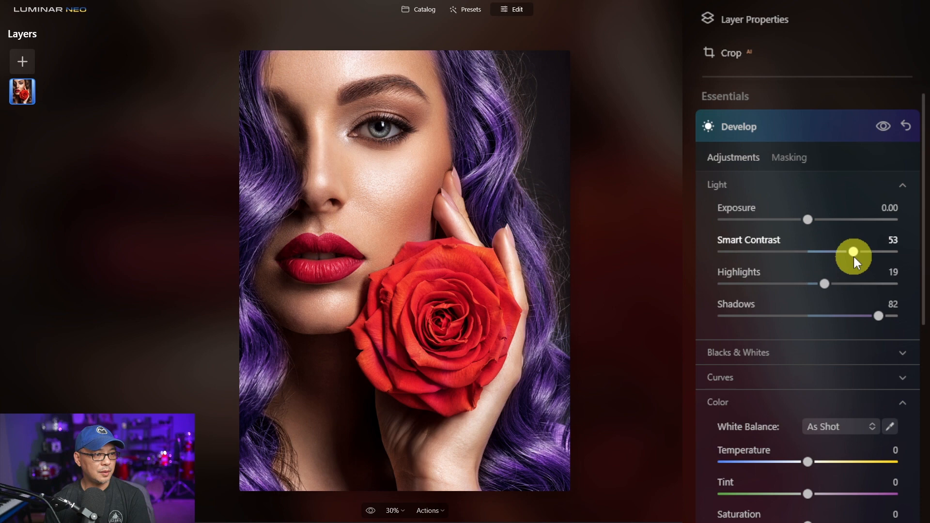
mouse_move(808, 219)
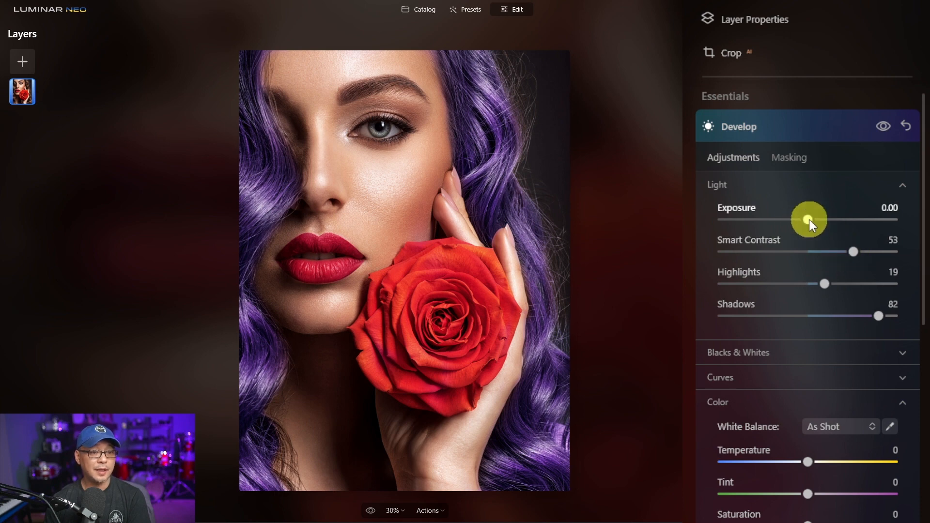
drag(808, 220, 779, 219)
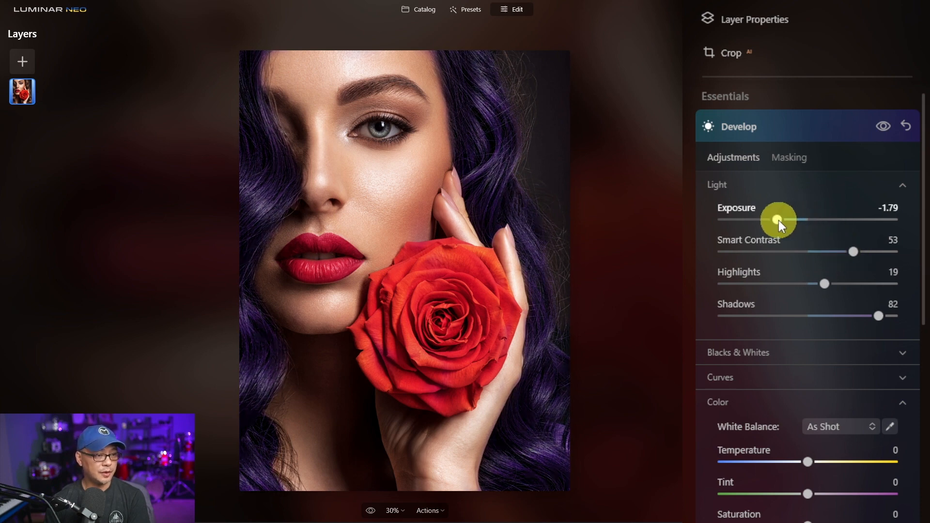
drag(779, 220, 792, 222)
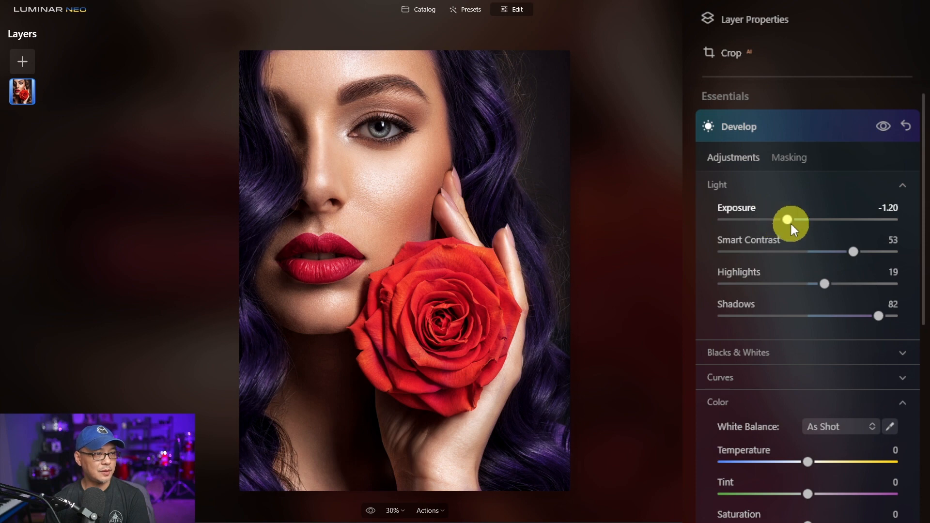
drag(791, 221, 829, 221)
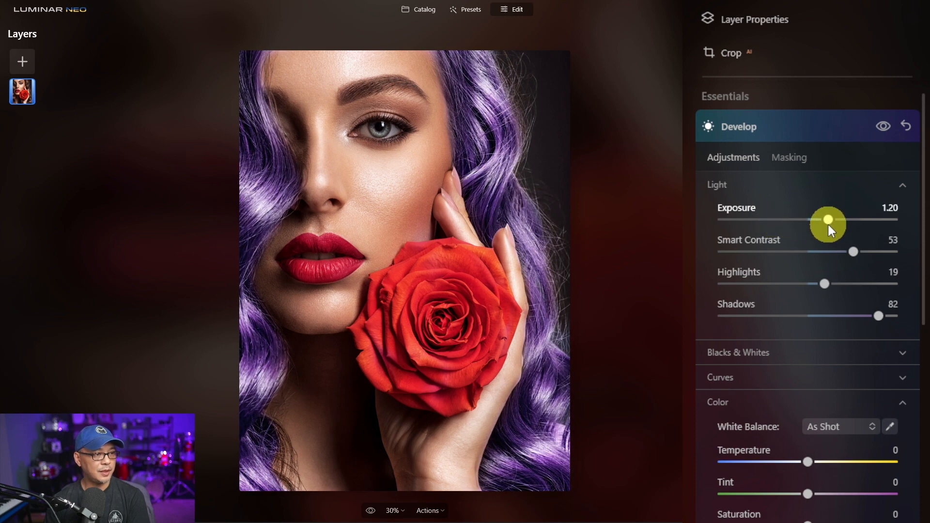
drag(829, 221, 806, 222)
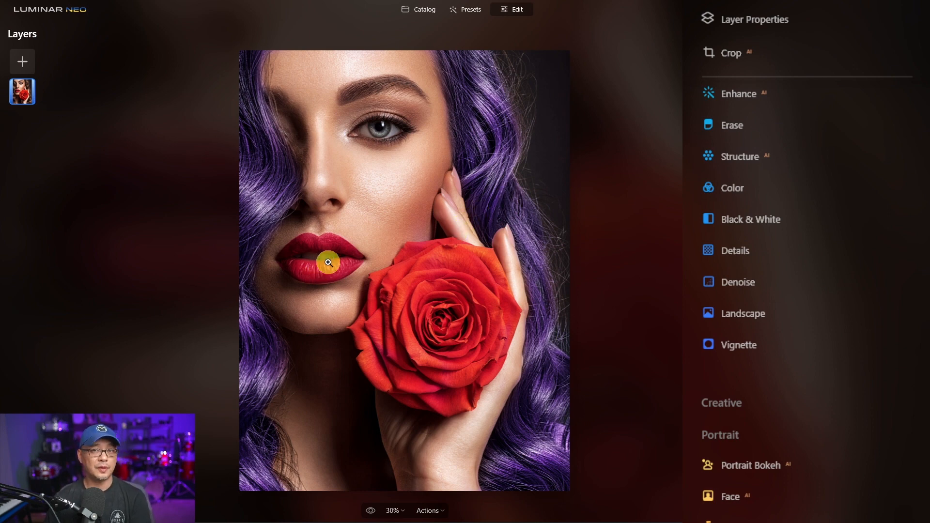
mouse_move(341, 251)
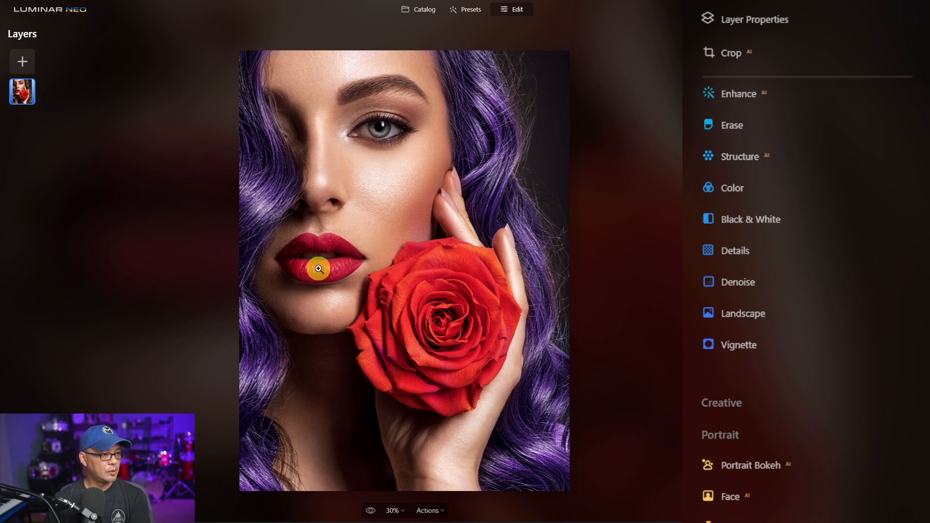
Zoom into the lips and brush-paint a Color mask over them.
click(733, 188)
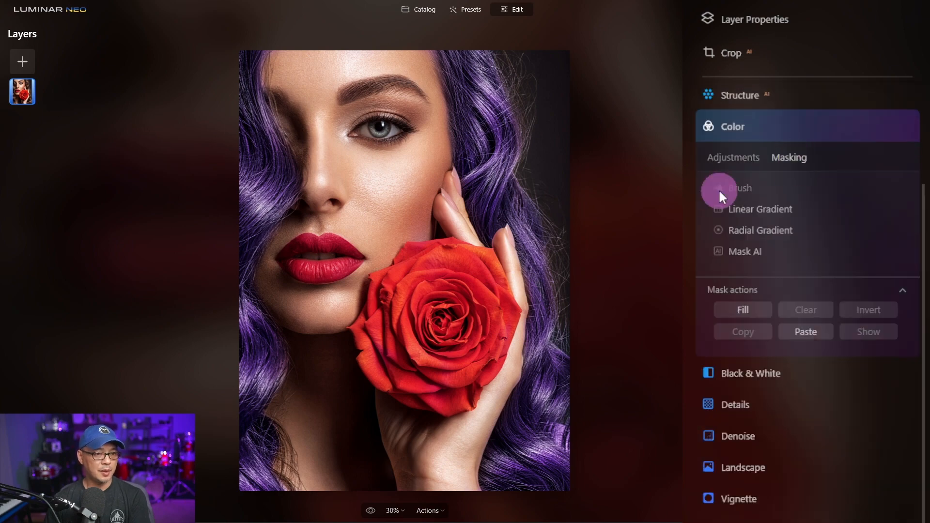
click(740, 187)
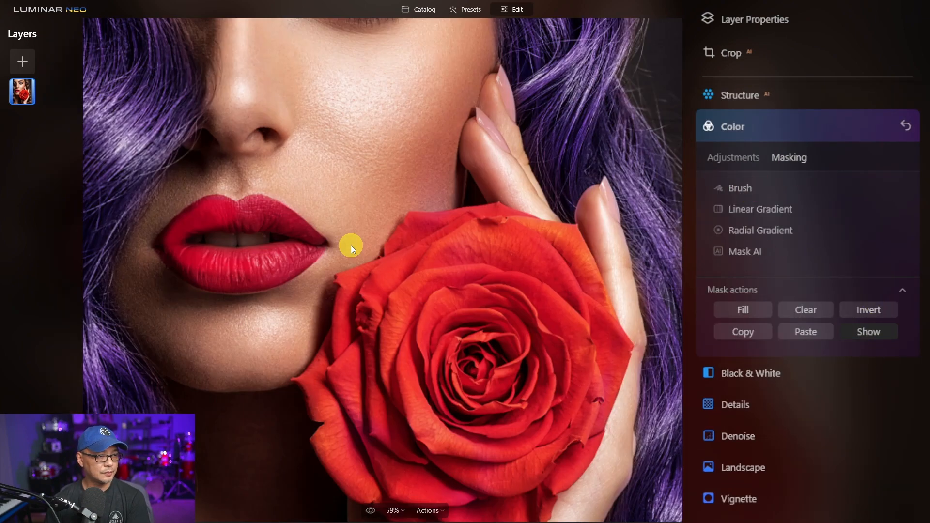
click(740, 188)
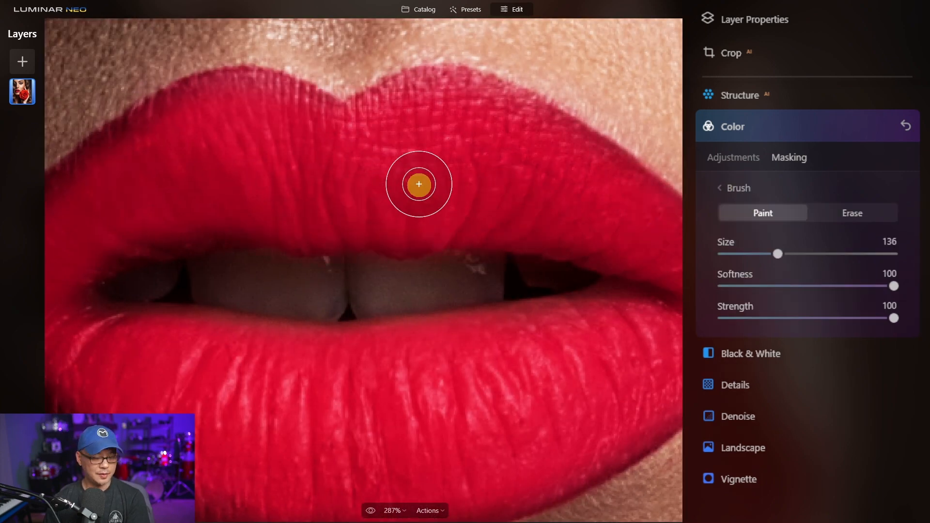
drag(777, 254, 740, 254)
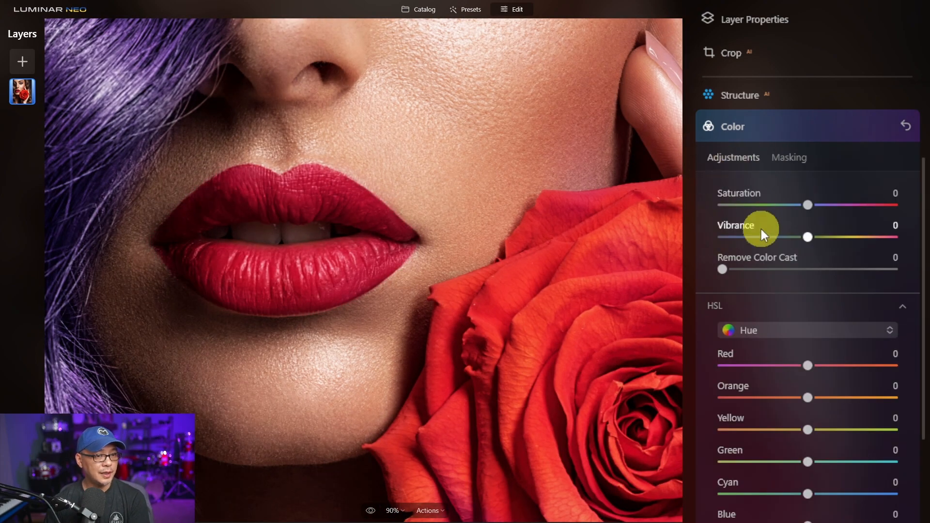
Turn the red lips purple by setting Hue Shift to about -82.
scroll(down, 3)
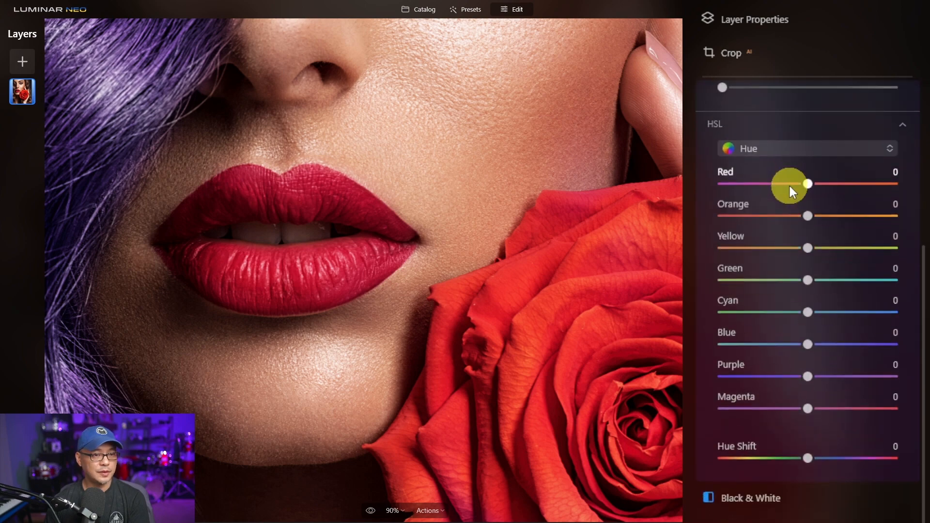
scroll(down, 3)
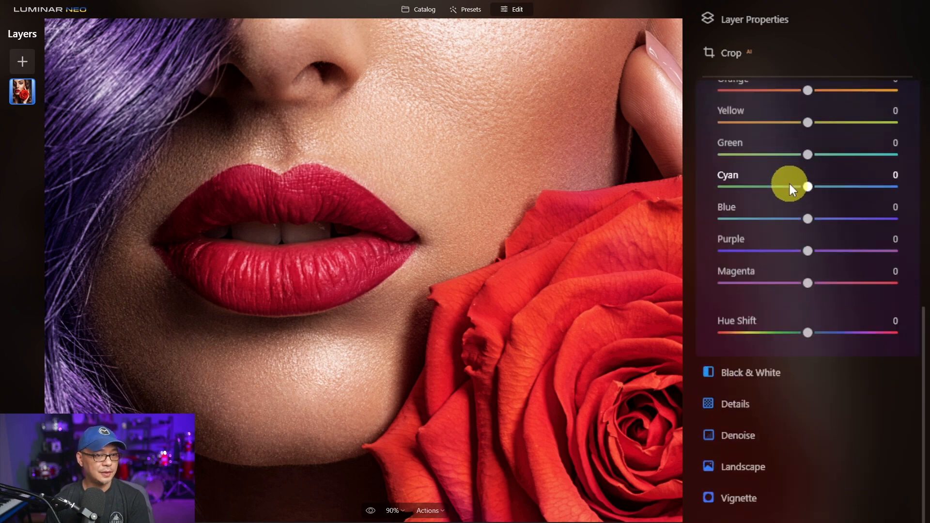
drag(806, 333, 780, 377)
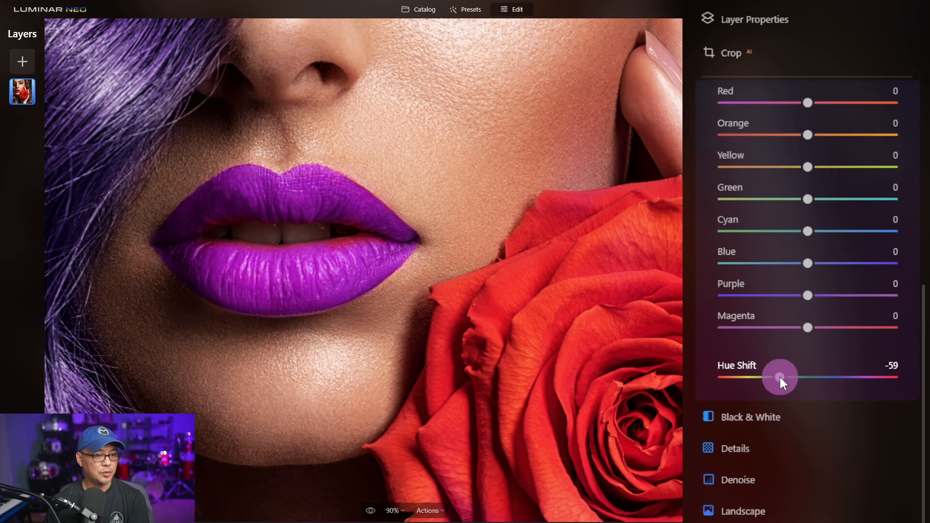
drag(780, 378, 759, 377)
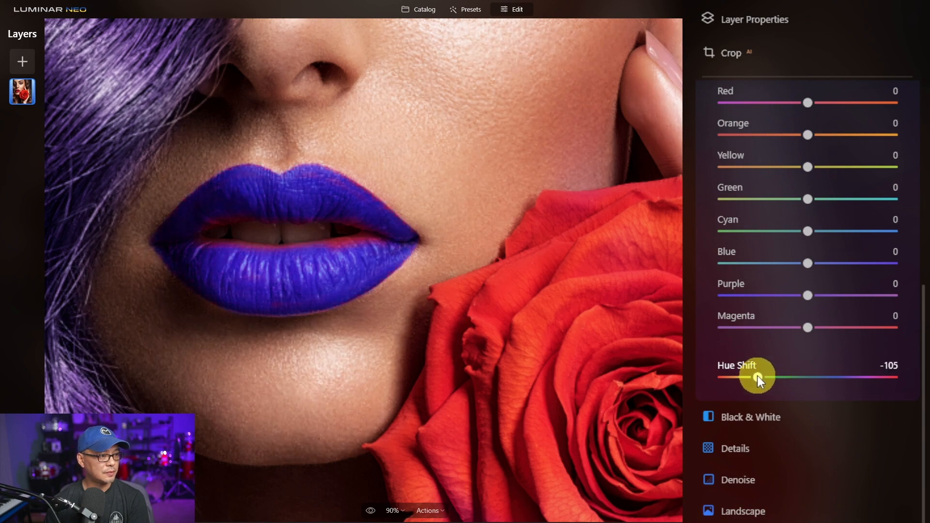
drag(761, 377, 764, 377)
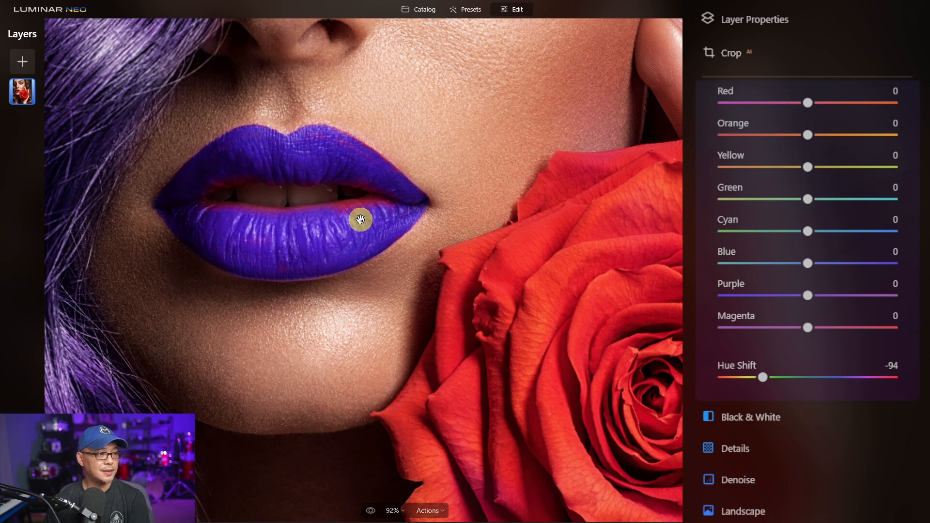
mouse_move(323, 230)
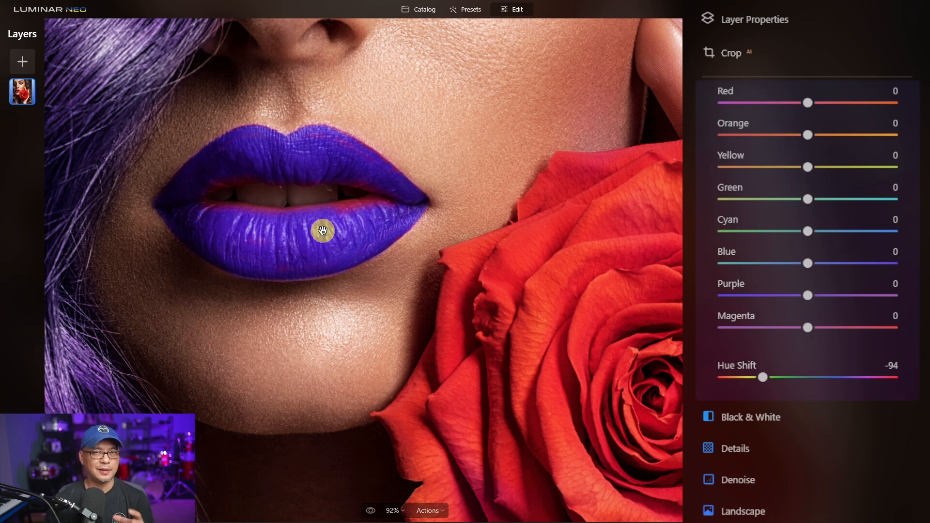
mouse_move(302, 217)
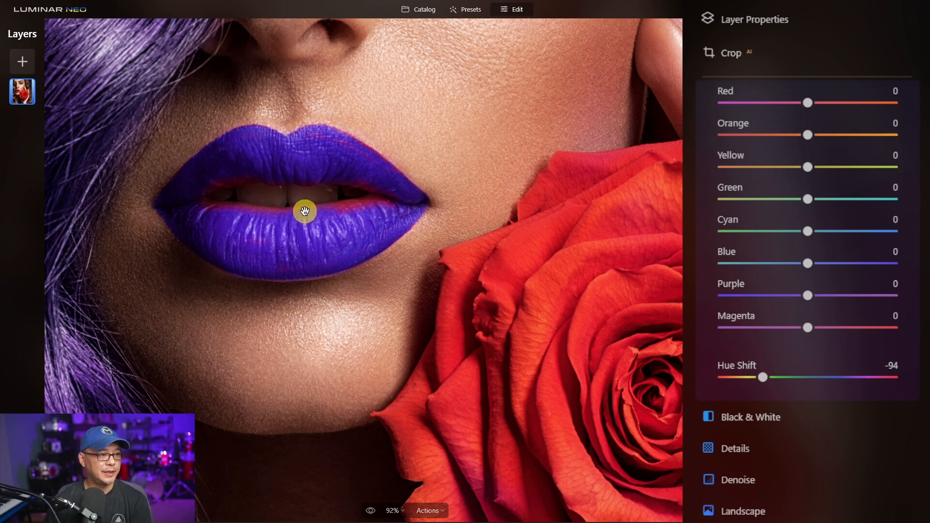
drag(764, 376, 746, 378)
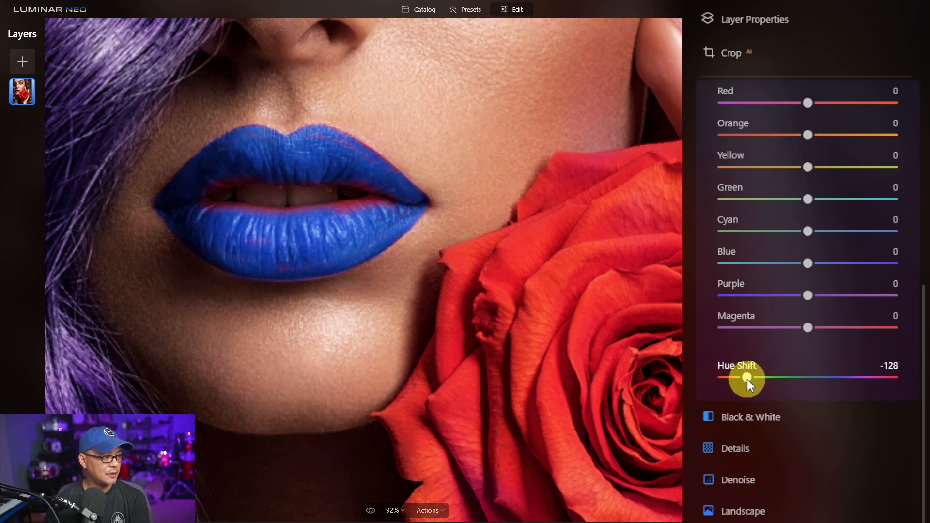
drag(746, 380, 768, 380)
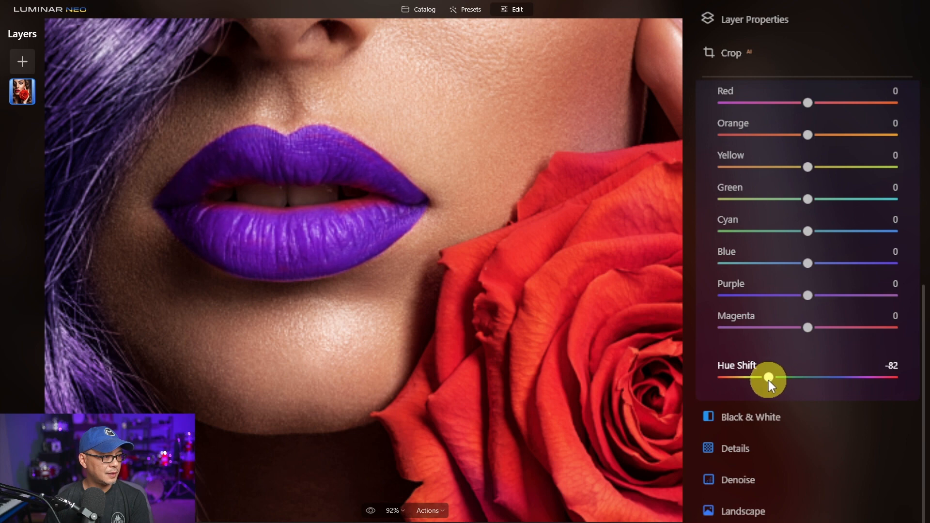
drag(766, 378, 769, 378)
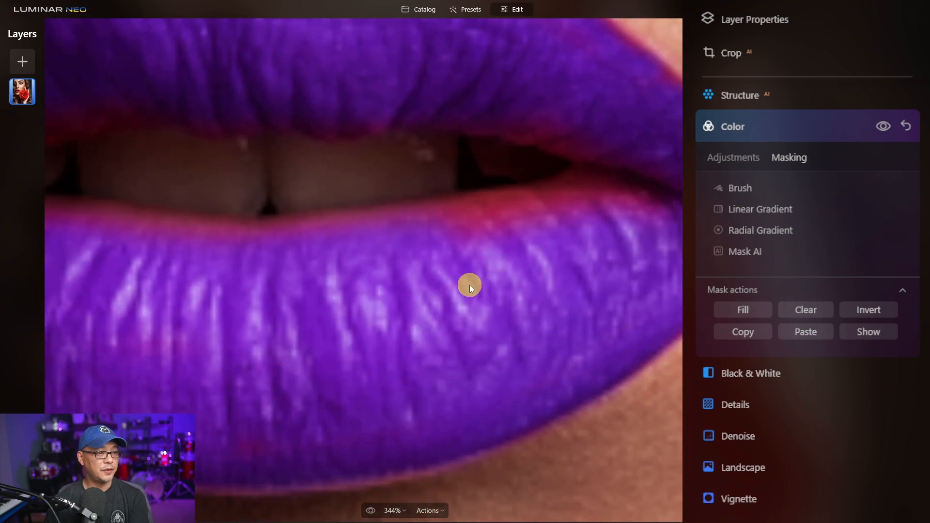
Touch up the lip mask by brushing along the inner lip edge.
click(739, 188)
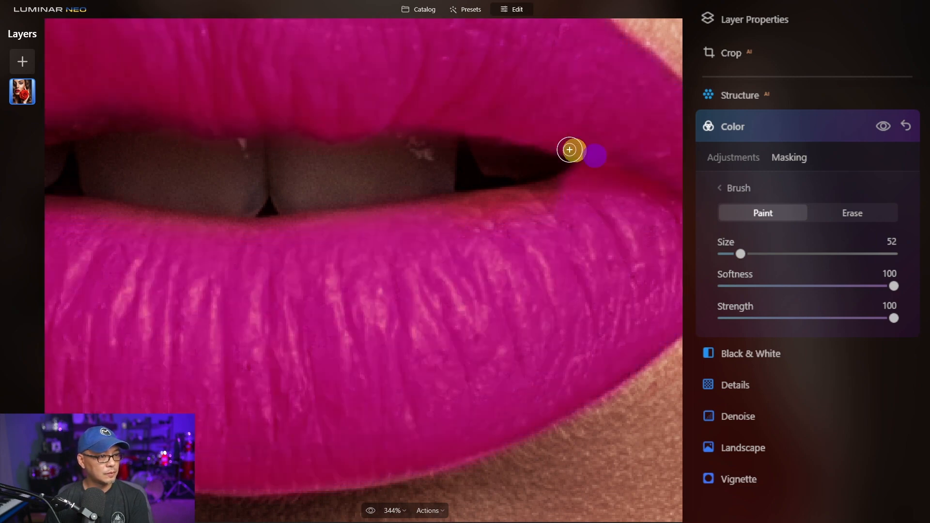
drag(570, 150, 394, 225)
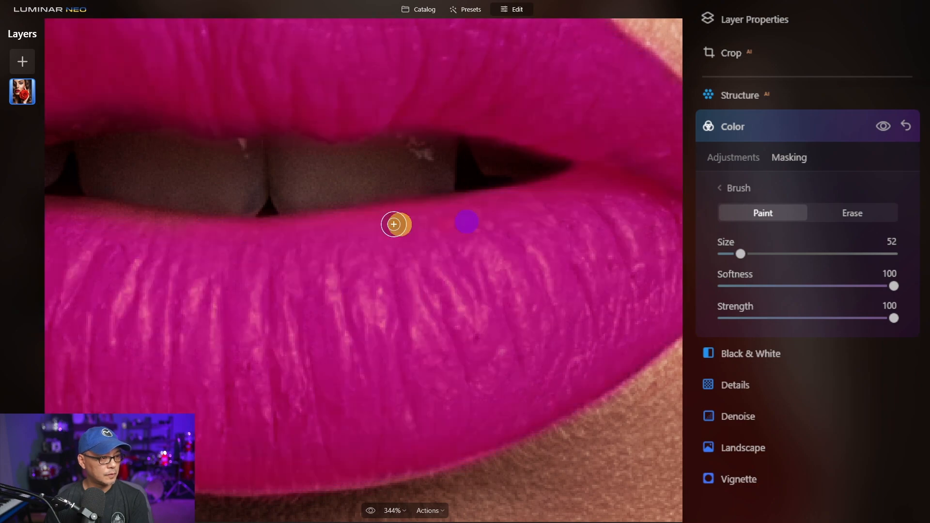